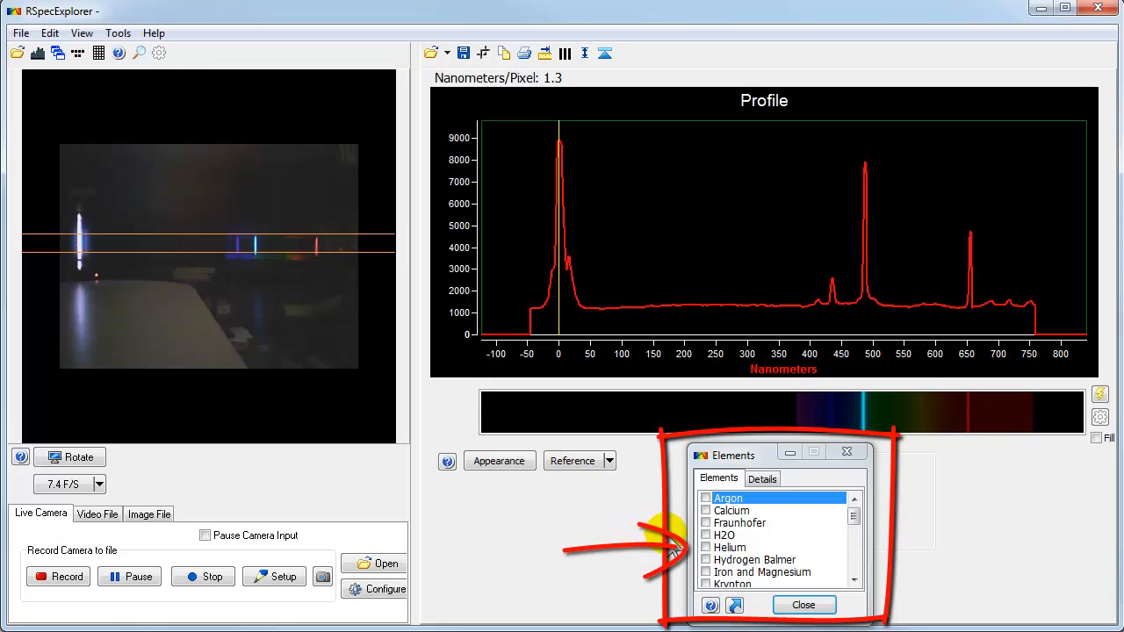
# Overlay the Hydrogen Balmer lines (Hβ 486.1, Hα 656.3) from the Elements dialog on the profile peaks
pyautogui.click(731, 548)
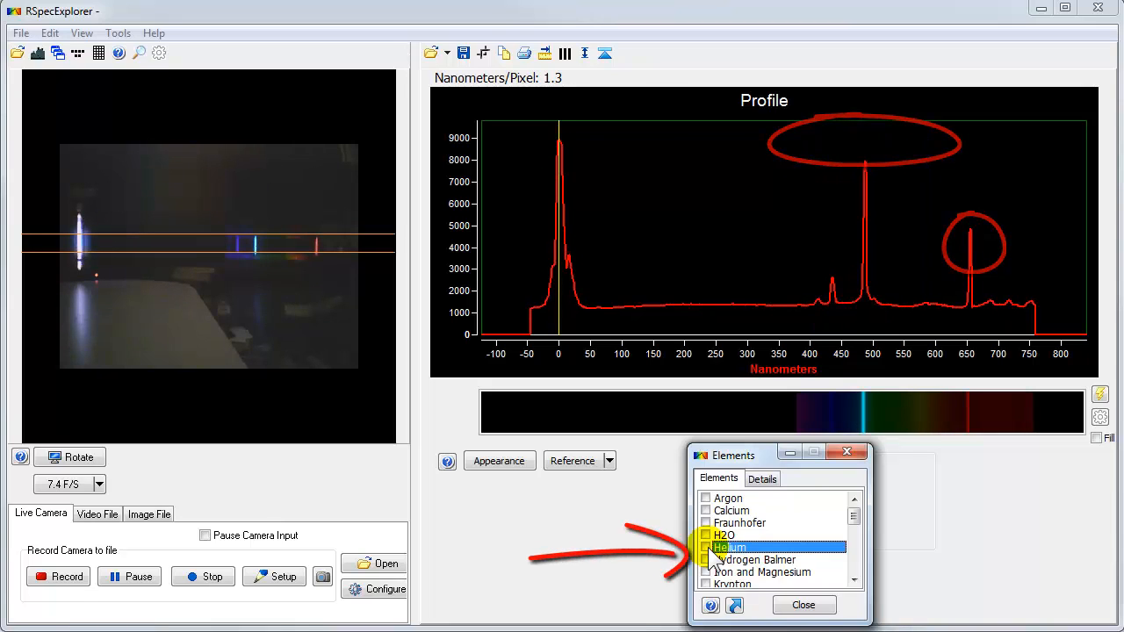
pyautogui.click(755, 558)
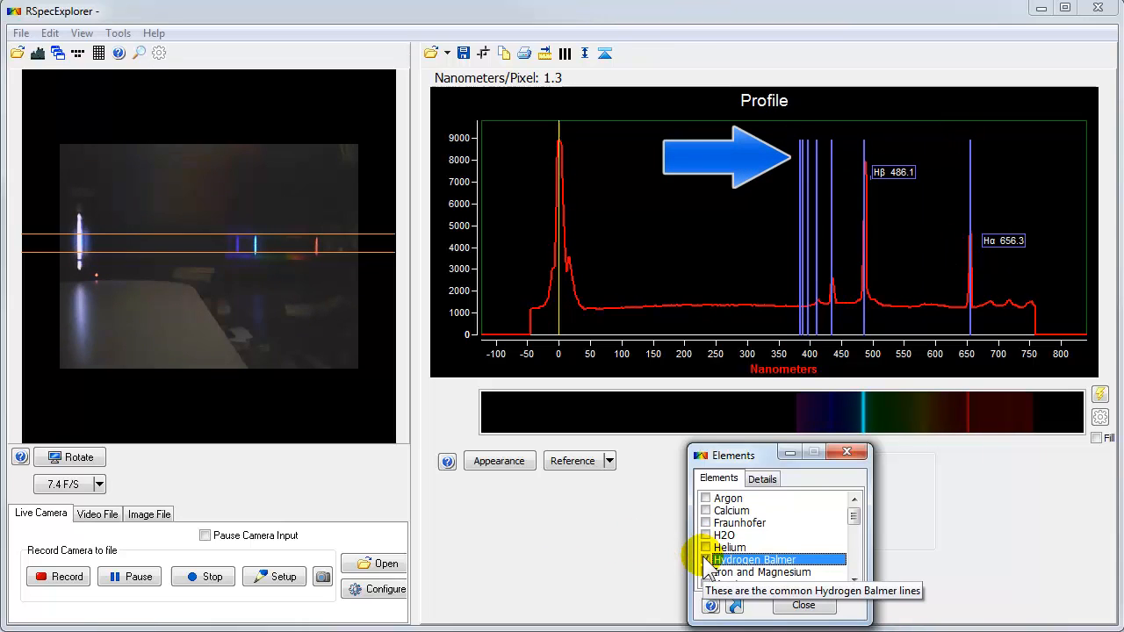
pyautogui.click(706, 559)
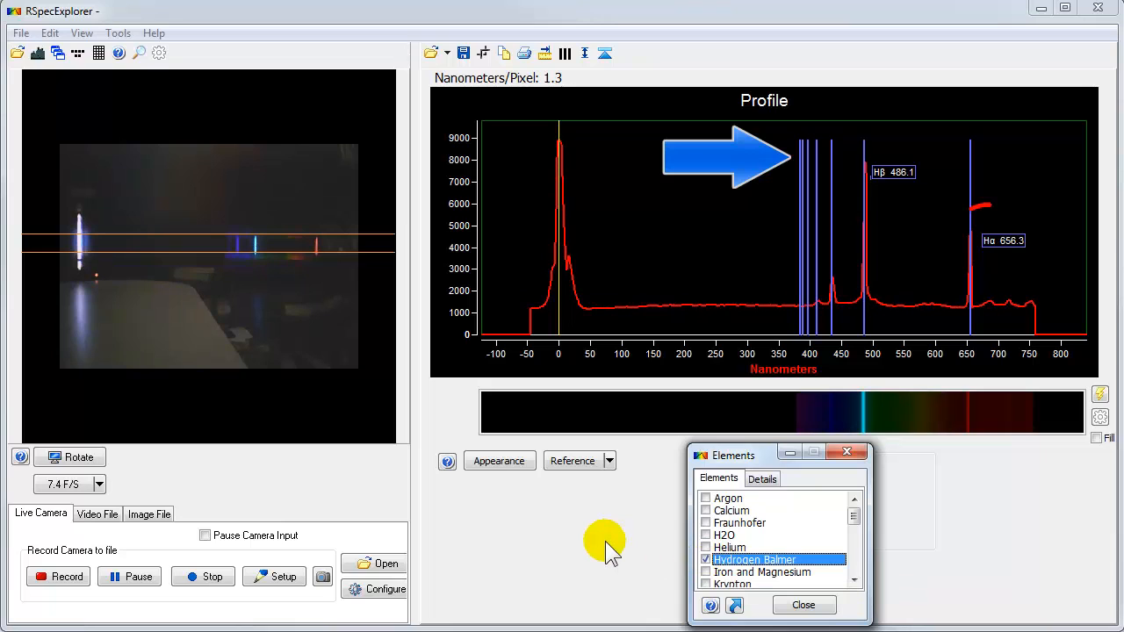